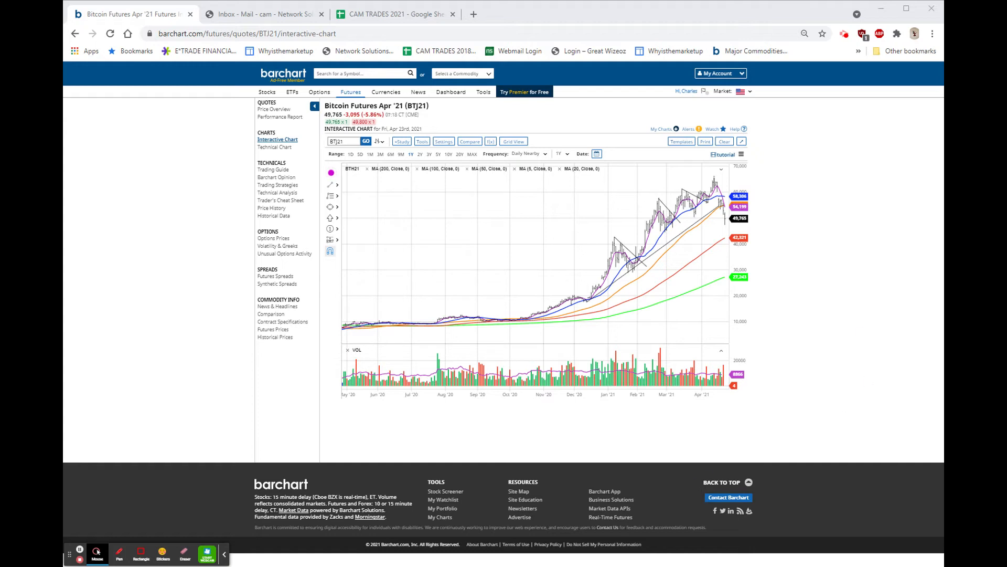
mouse_move(861, 176)
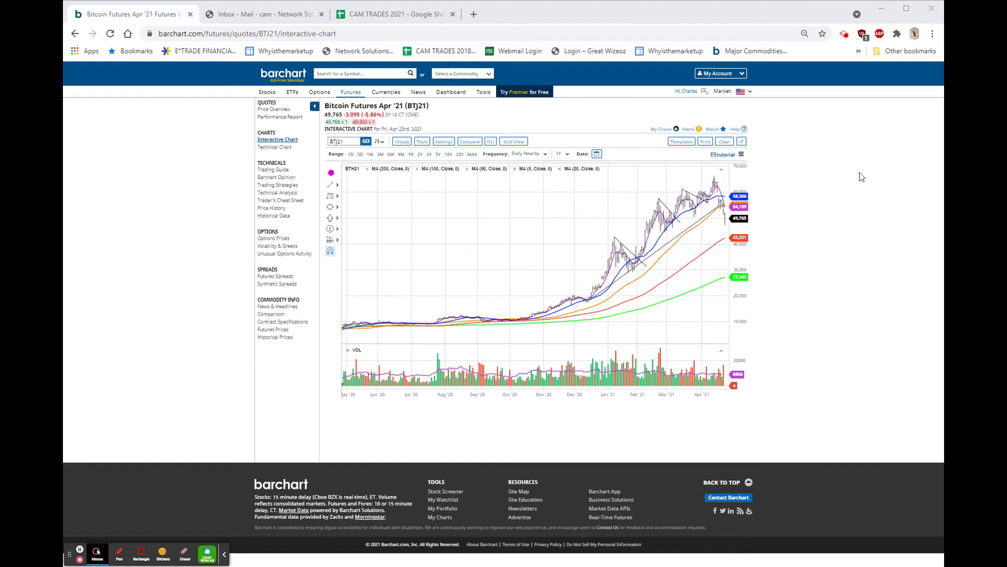
mouse_move(717, 193)
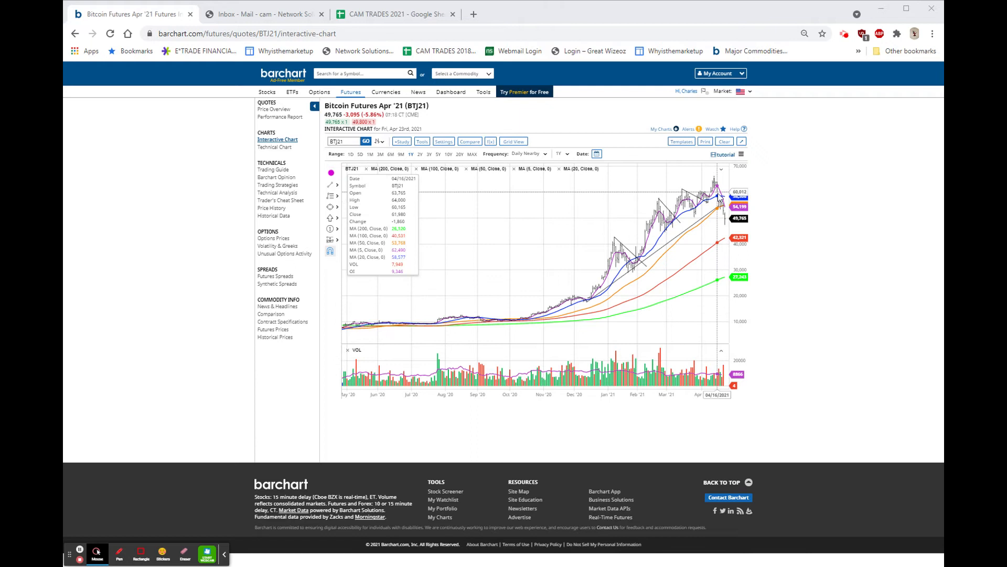
mouse_move(711, 196)
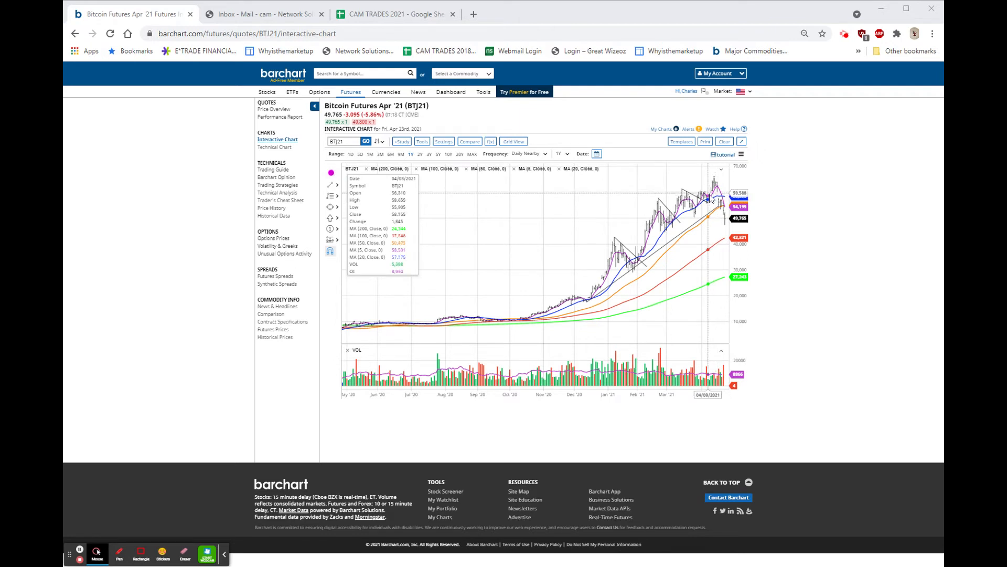
mouse_move(732, 187)
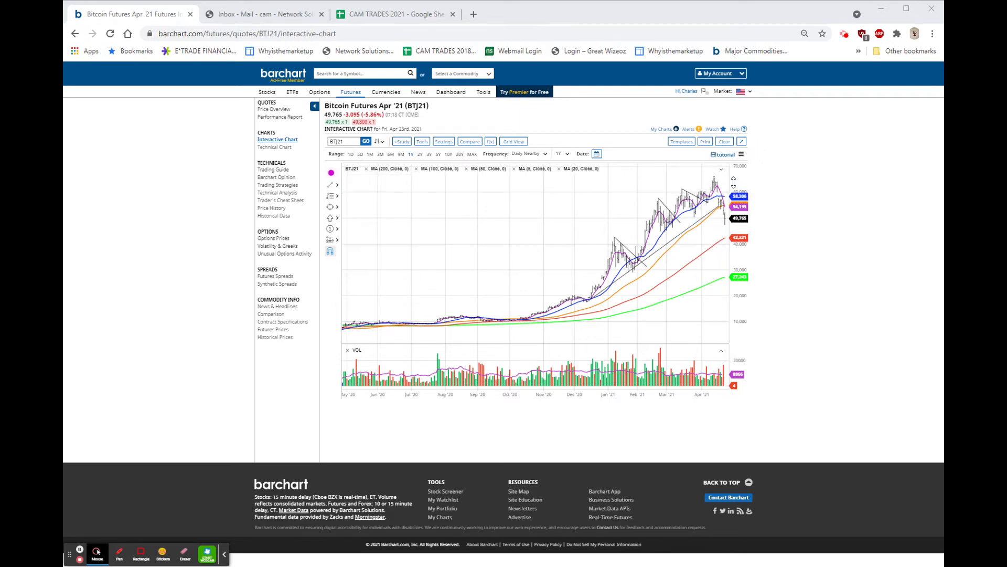
- Show the Bitcoin Apr '21 futures chart over a three-month range
click(560, 153)
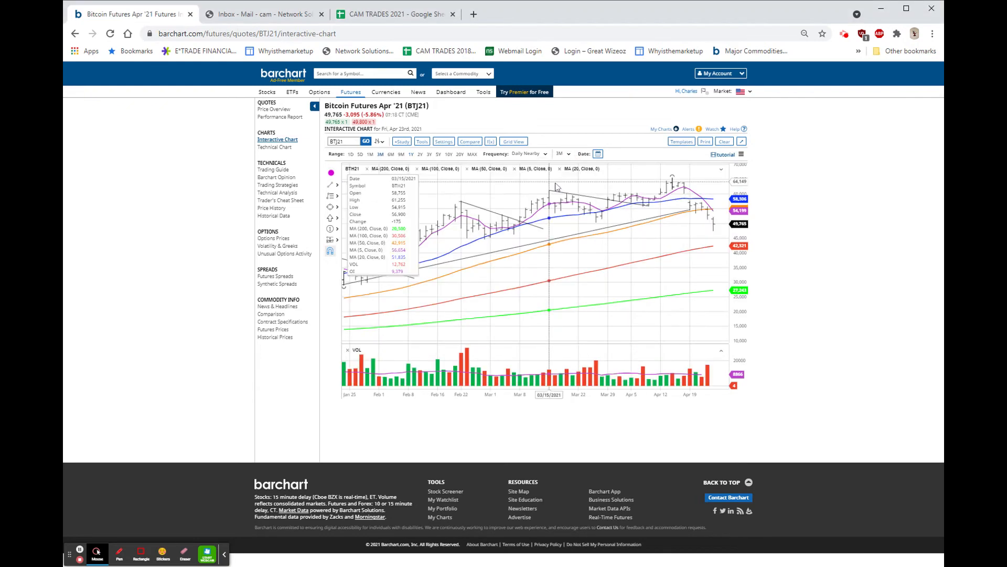
mouse_move(660, 196)
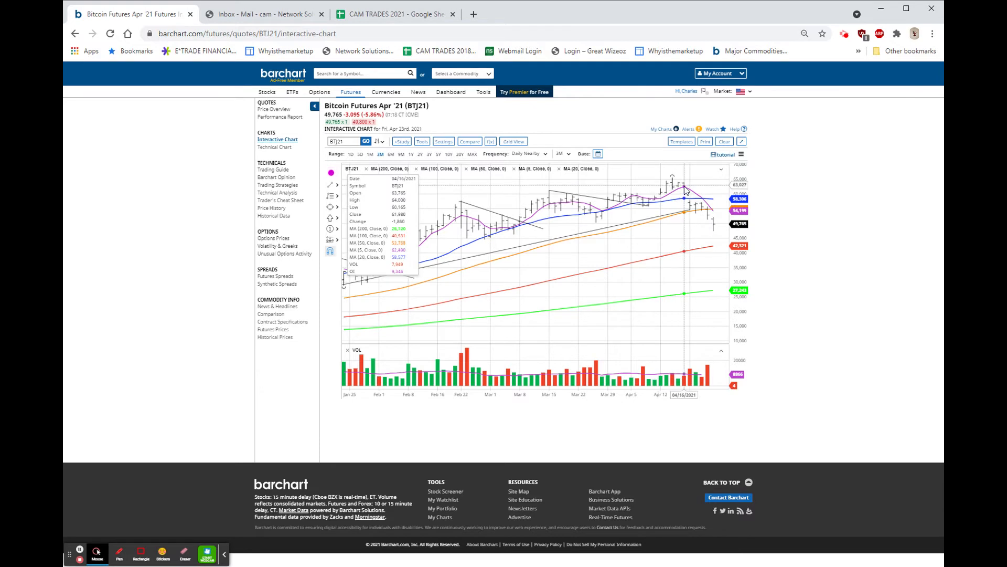
mouse_move(602, 246)
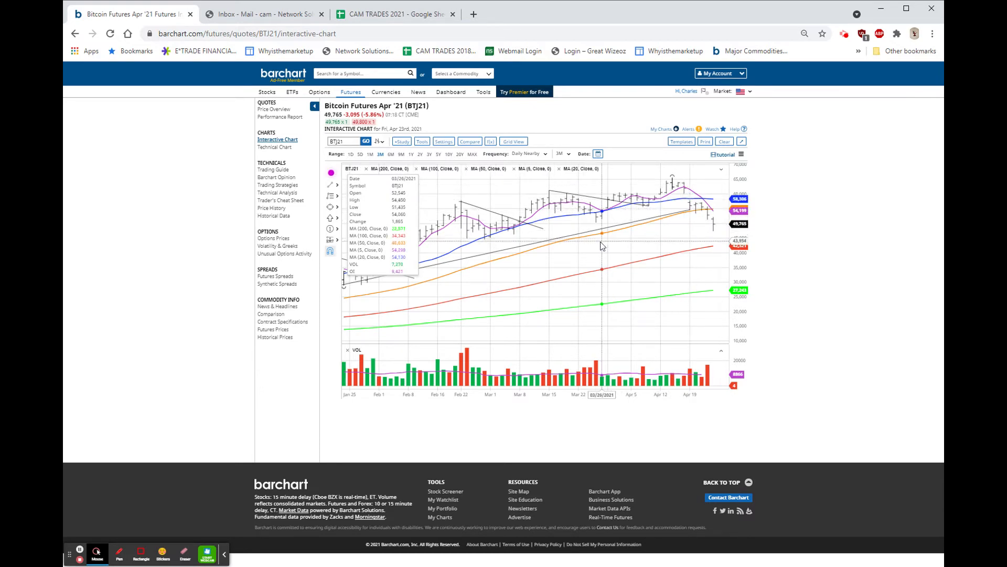
mouse_move(507, 245)
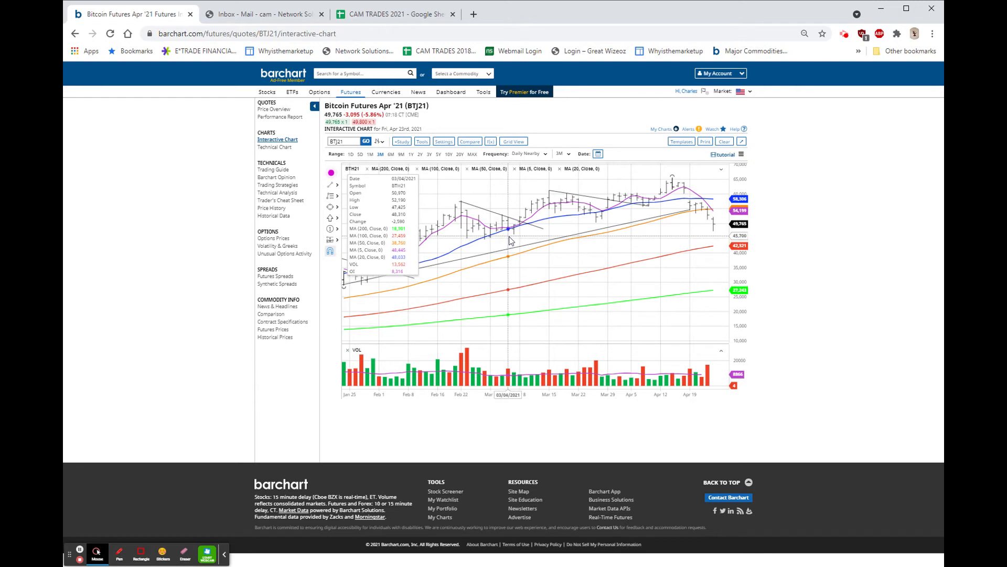
mouse_move(507, 236)
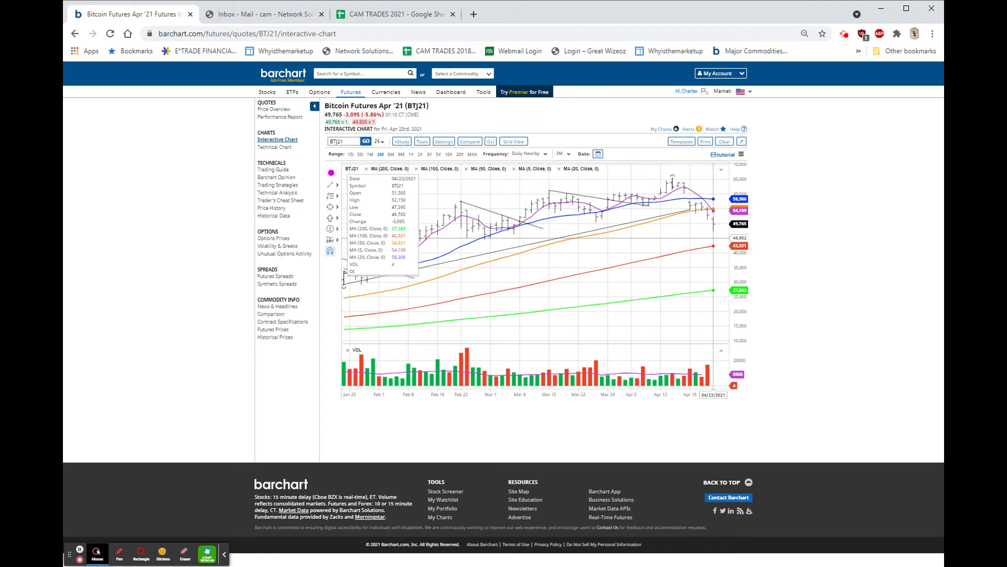
mouse_move(838, 166)
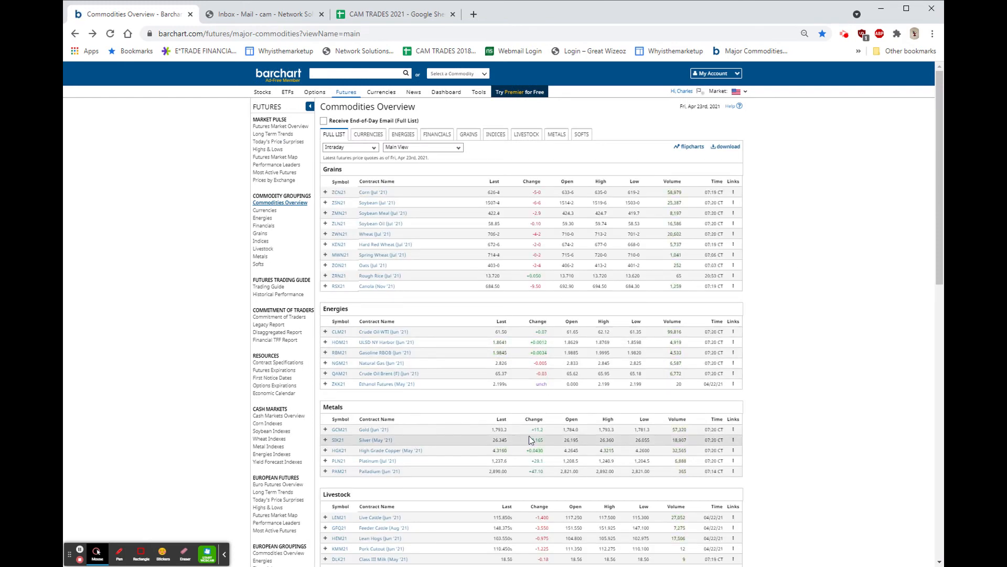
mouse_move(546, 446)
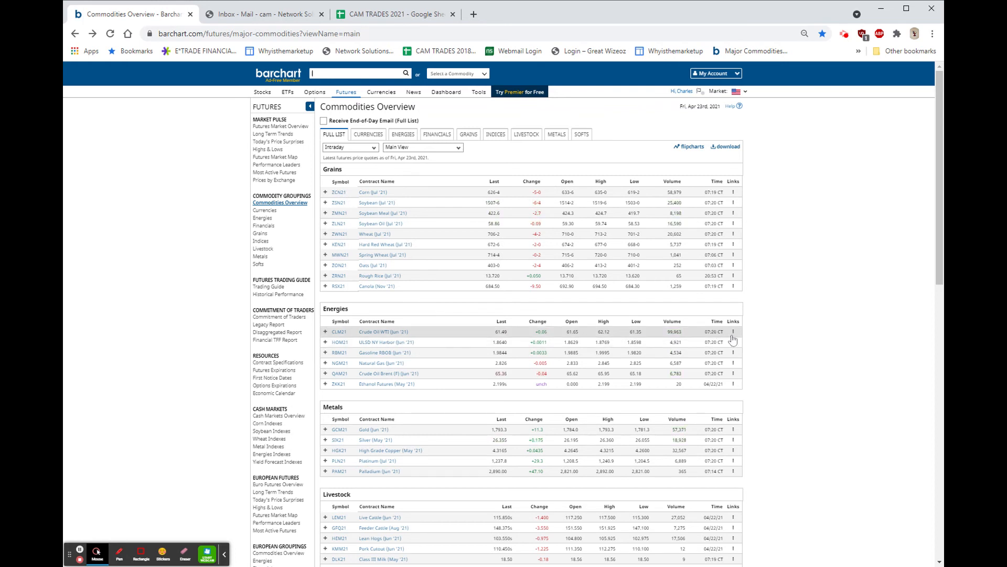
- Reveal the links menu for the Crude Oil WTI Jun '21 row
click(732, 332)
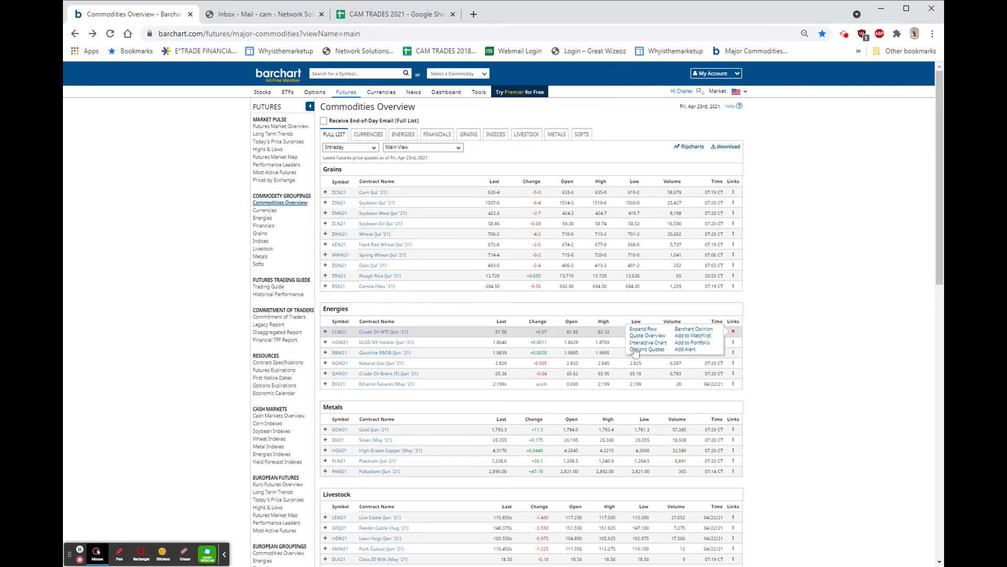
- Load the Interactive Chart for Crude Oil WTI Jun '21
click(649, 342)
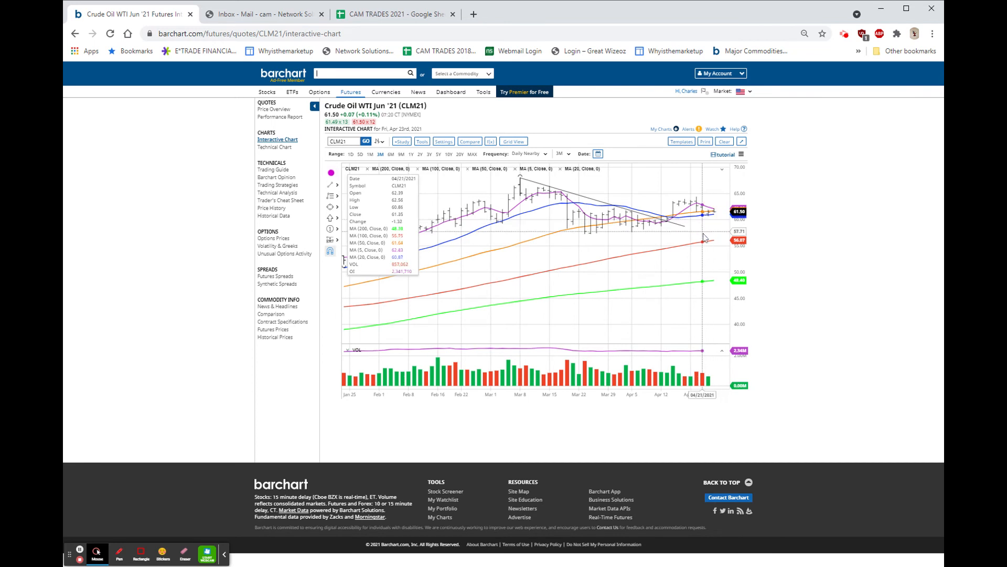
mouse_move(718, 220)
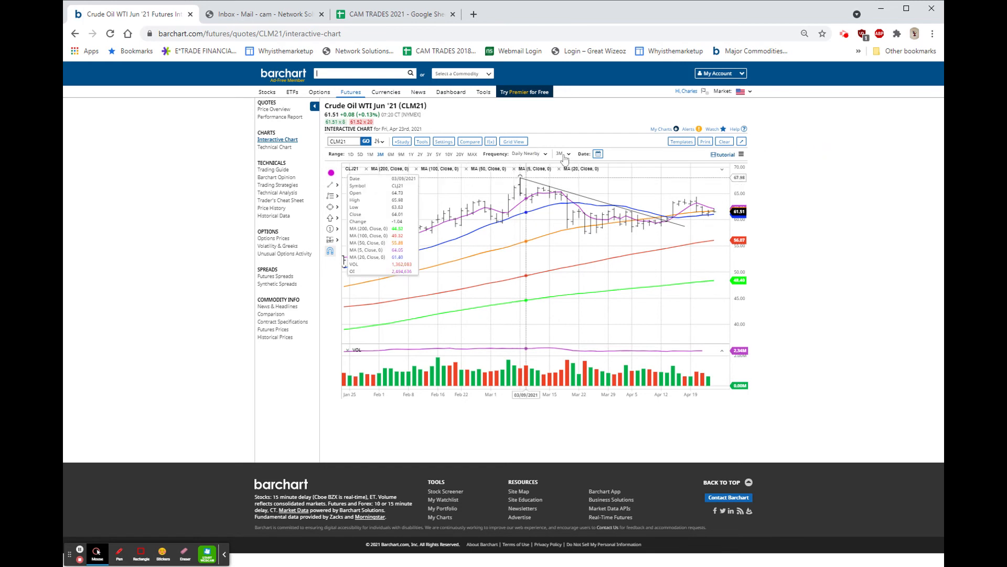
- Expand the crude oil chart to a nine-month range, August to April
click(562, 153)
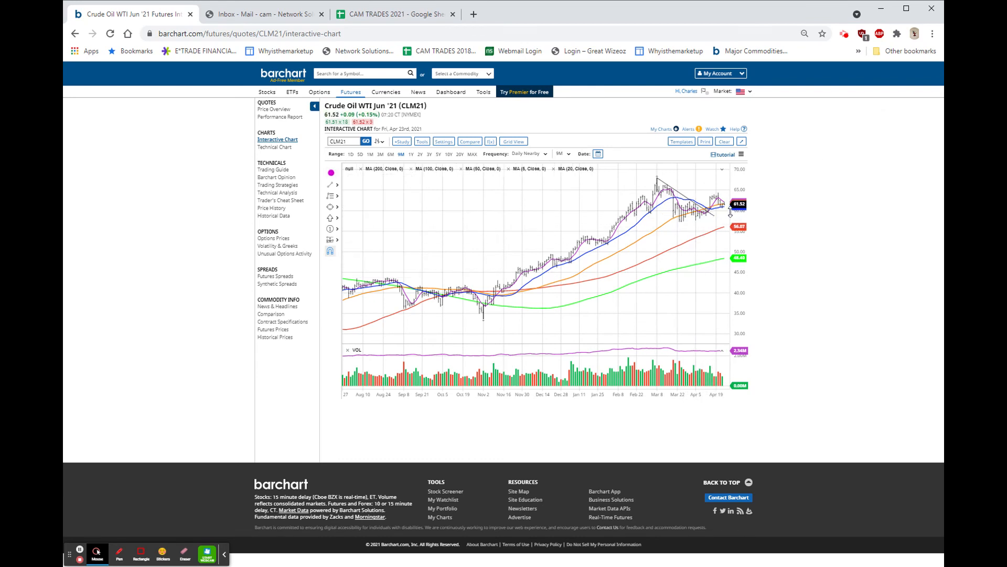
mouse_move(762, 213)
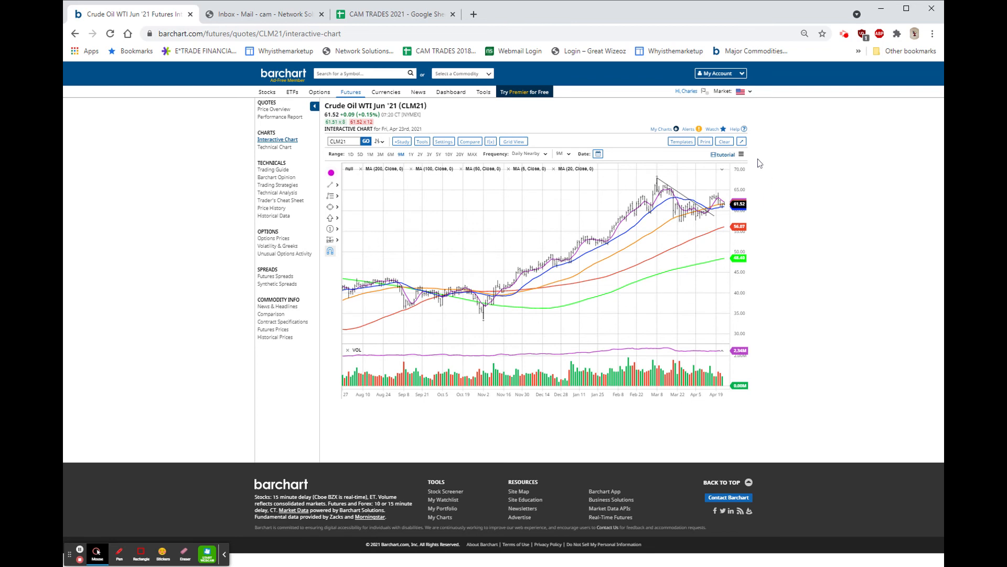
mouse_move(683, 206)
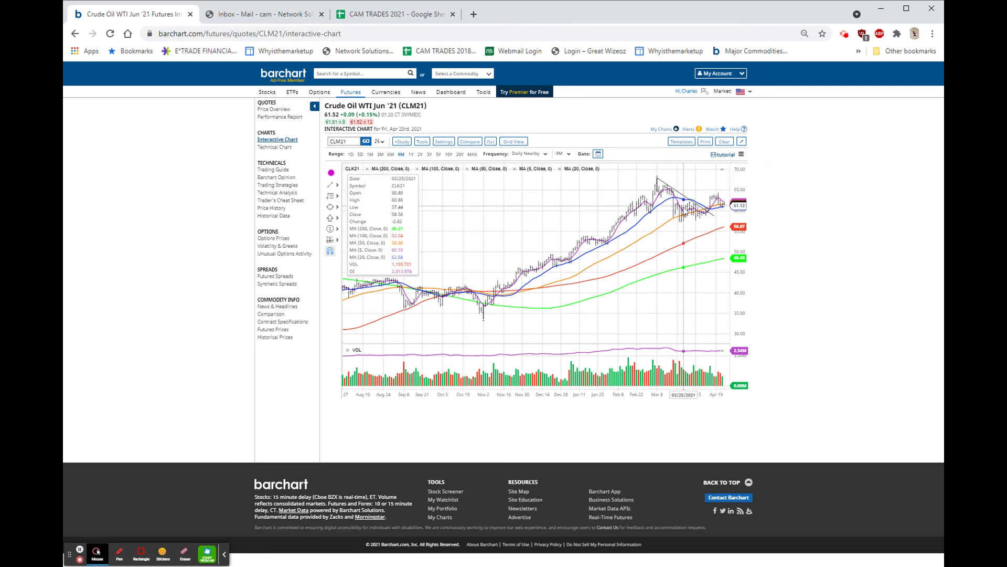